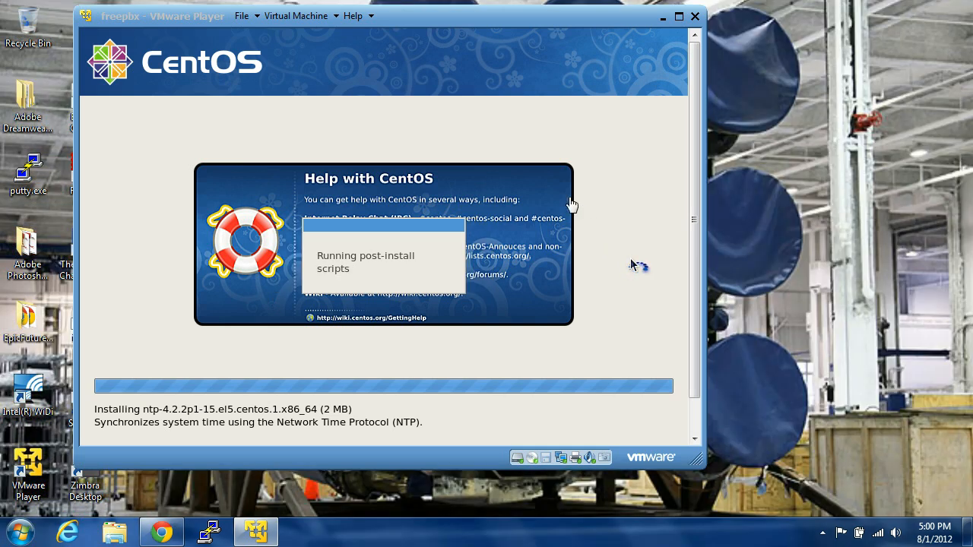
mouse_move(550, 190)
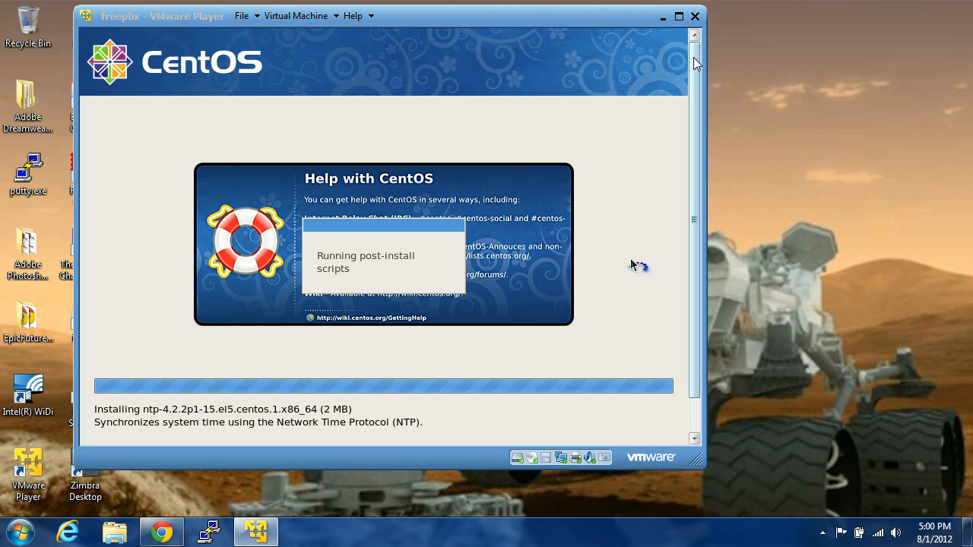
mouse_move(595, 155)
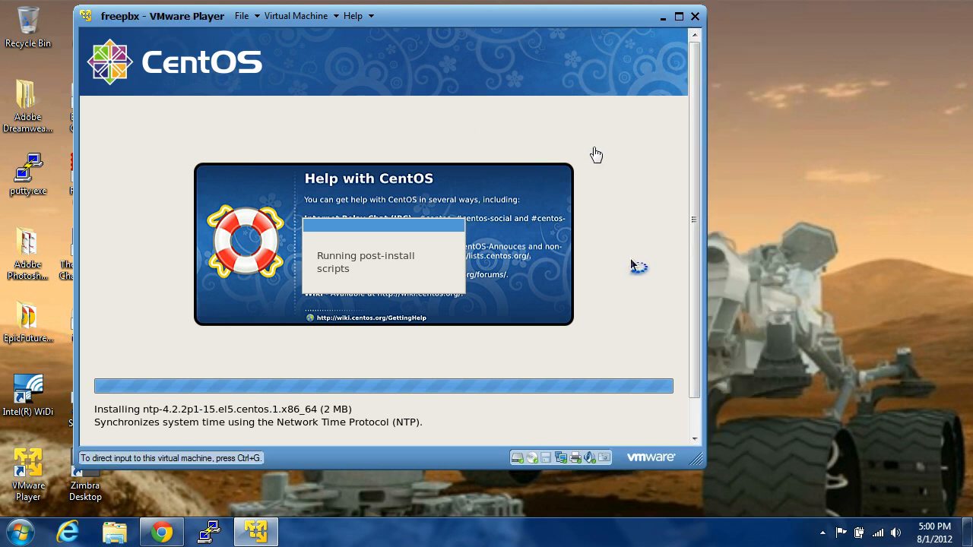
mouse_move(617, 94)
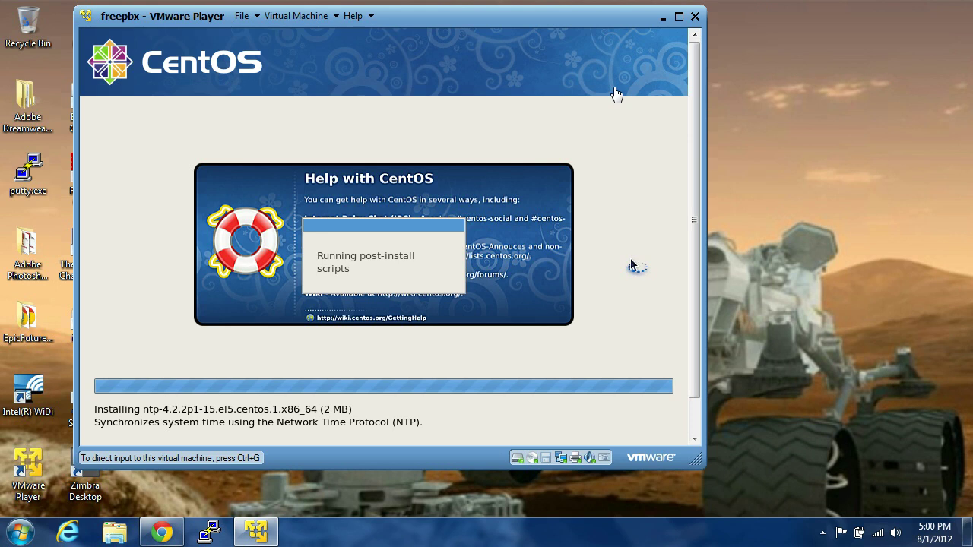
mouse_move(657, 292)
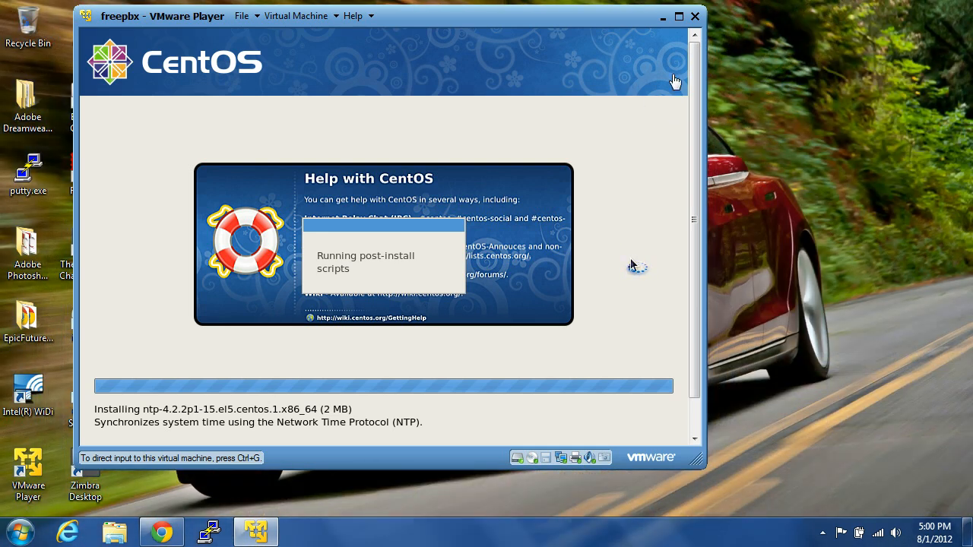
mouse_move(706, 172)
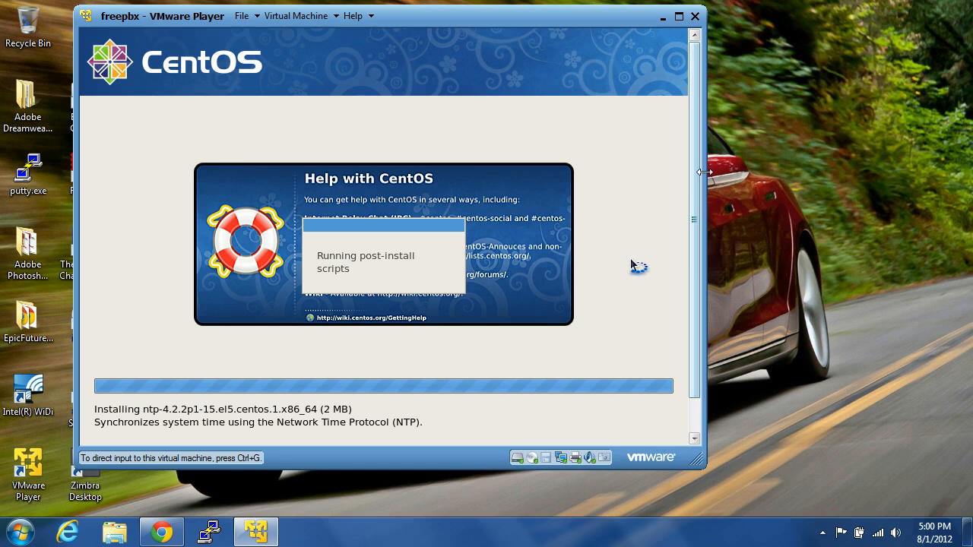
mouse_move(724, 304)
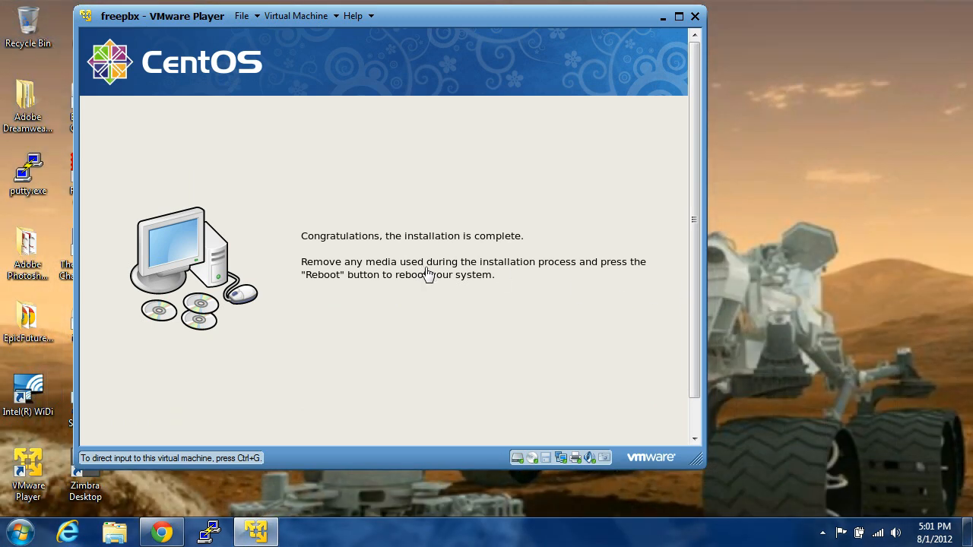
mouse_move(286, 103)
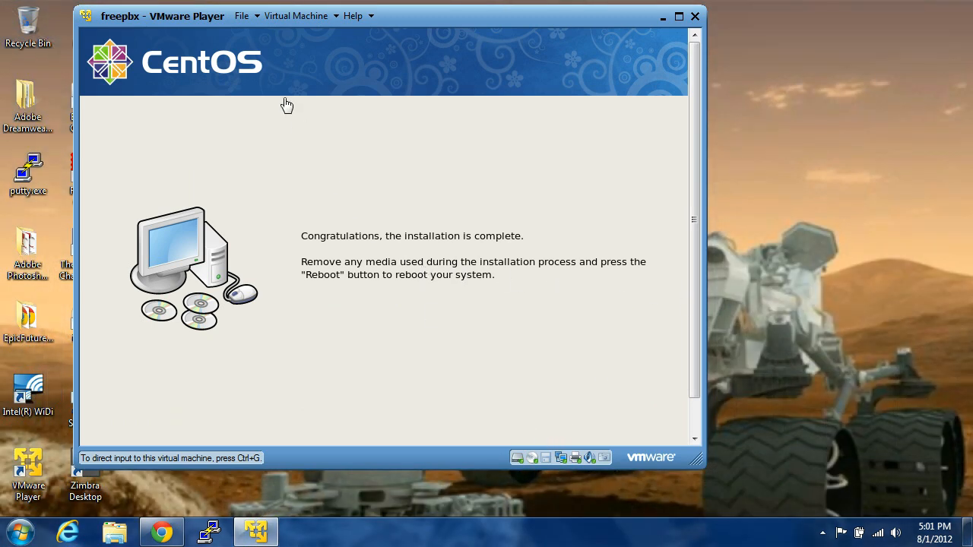
Step: Reset the virtual machine from the Power menu and confirm, rebooting the installed CentOS
left_click(296, 15)
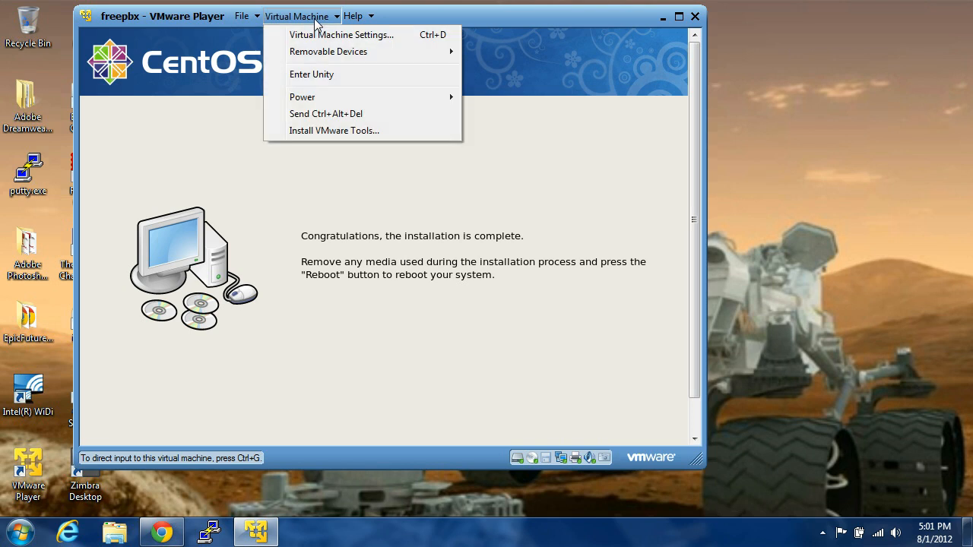
mouse_move(301, 97)
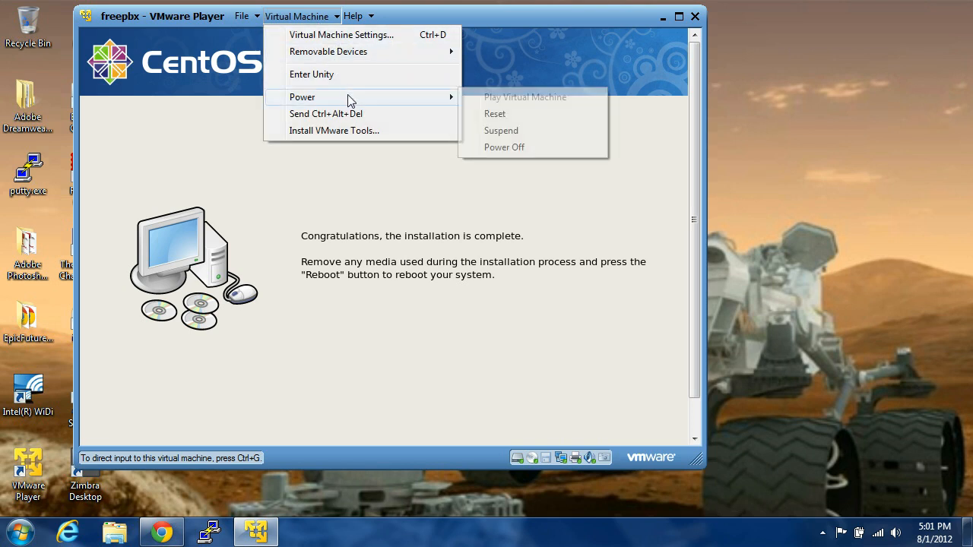
left_click(494, 112)
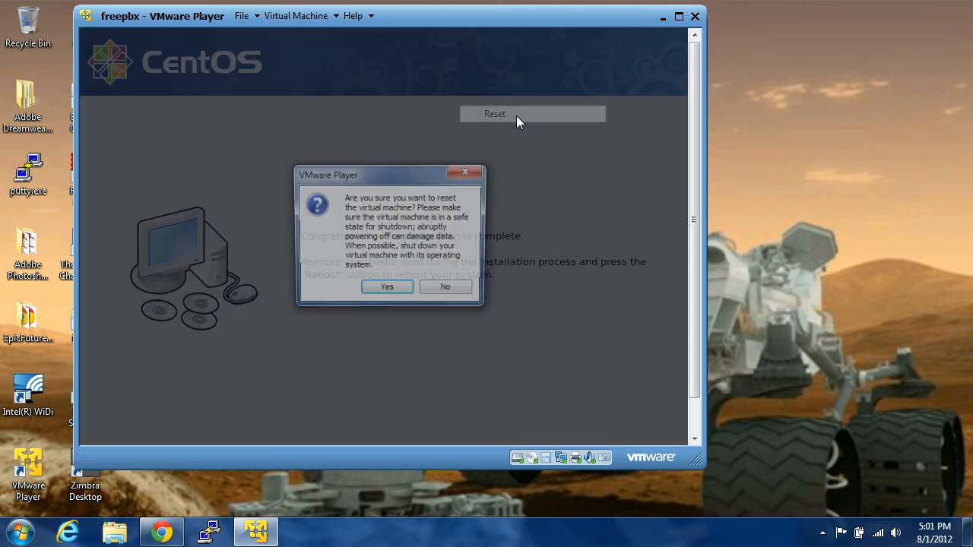
left_click(386, 286)
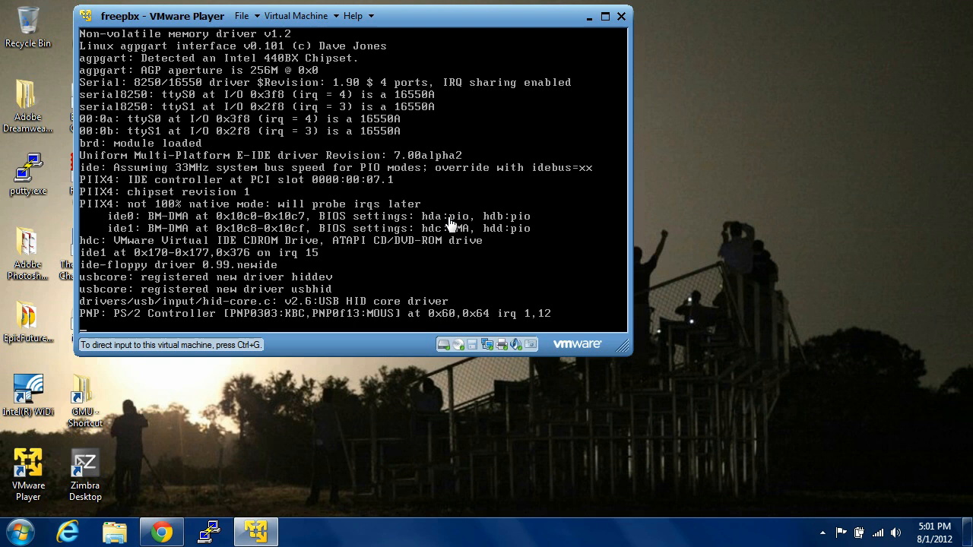
mouse_move(485, 149)
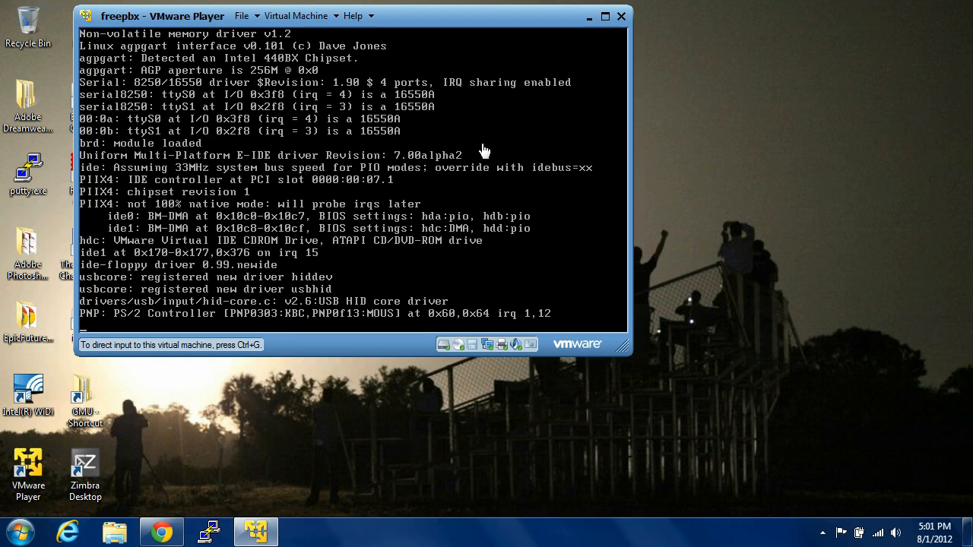
mouse_move(494, 123)
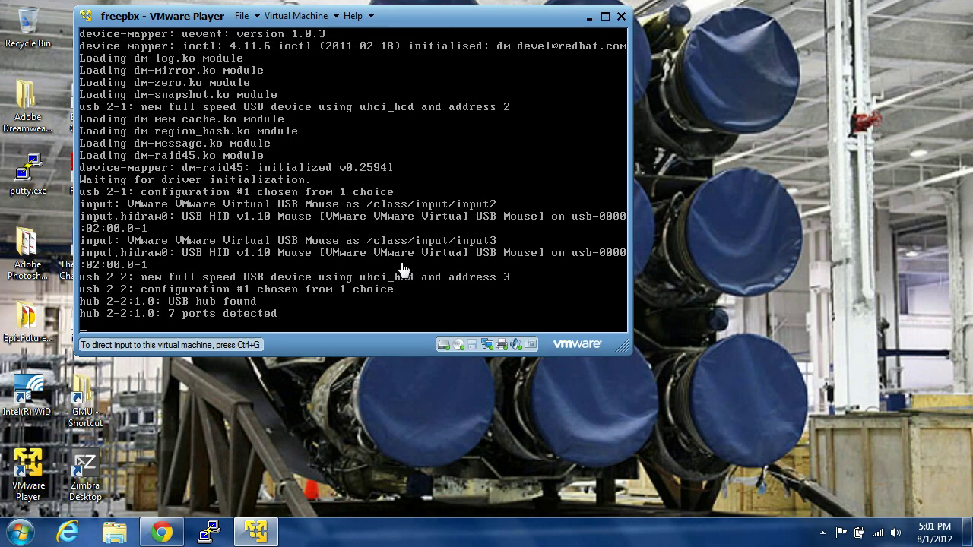
mouse_move(416, 262)
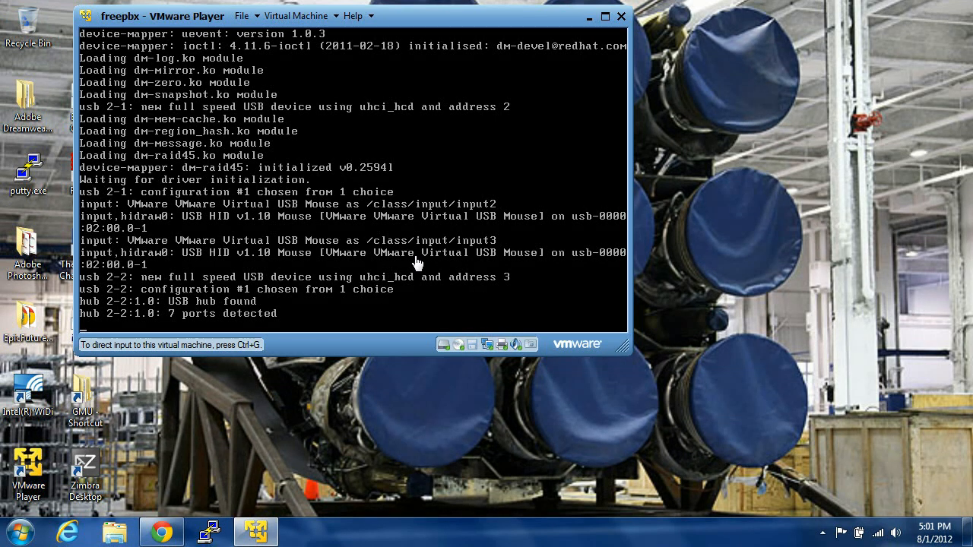
mouse_move(280, 292)
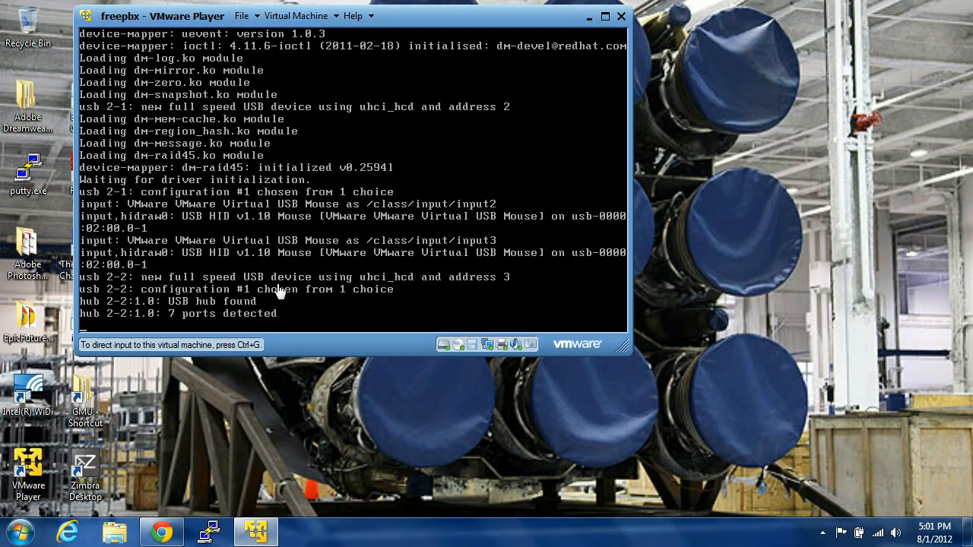
mouse_move(158, 284)
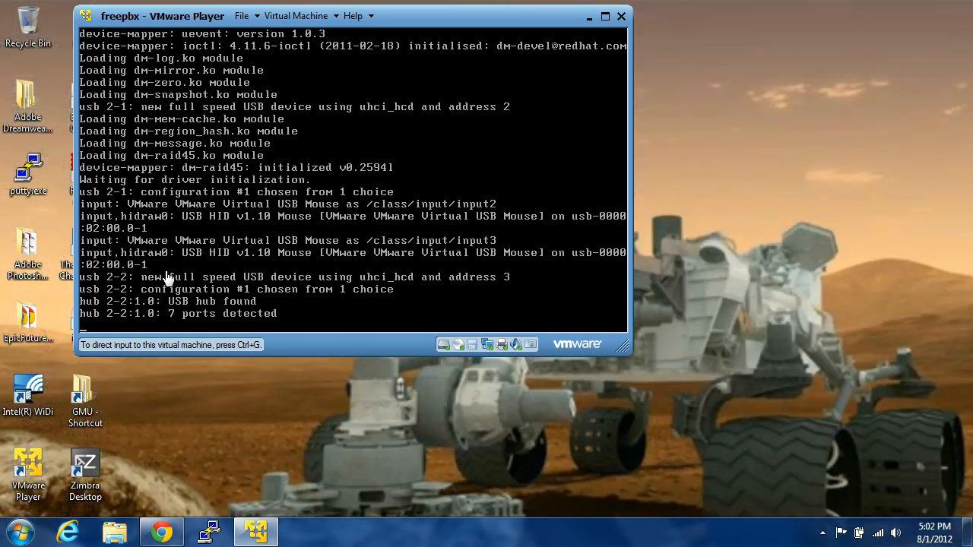
mouse_move(523, 84)
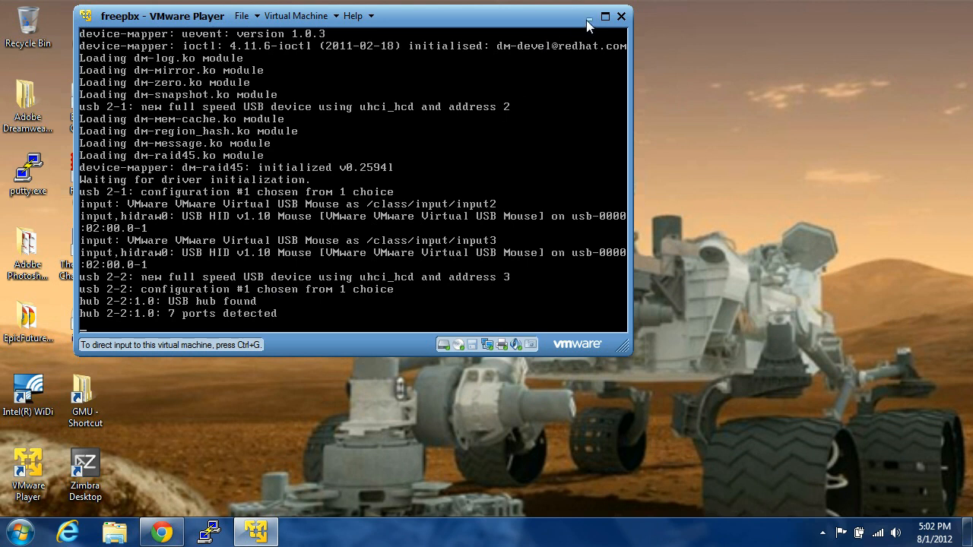
mouse_move(624, 351)
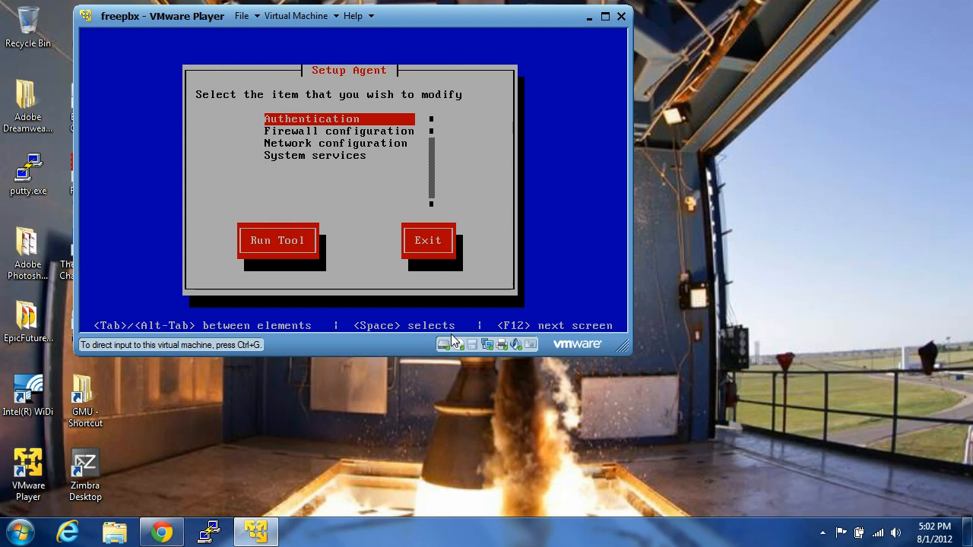
mouse_move(373, 264)
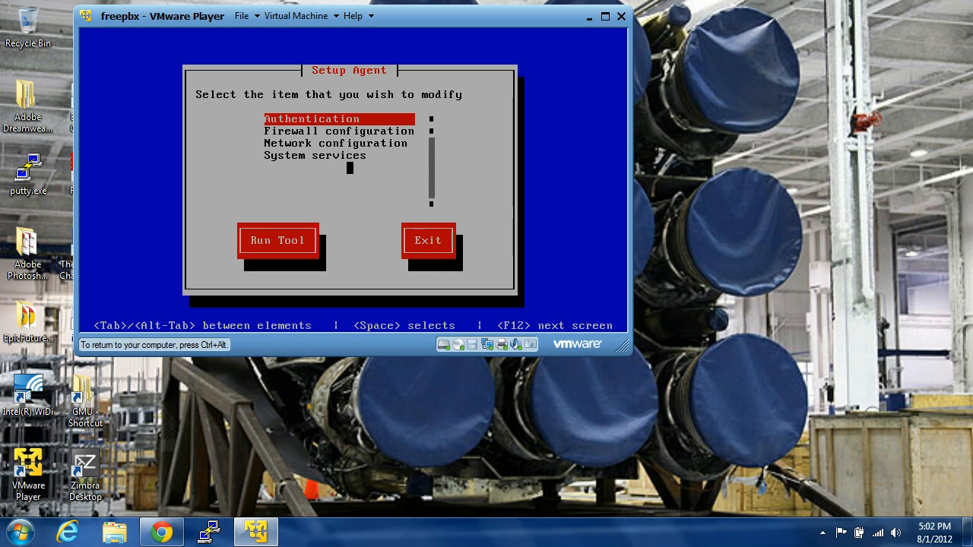
Step: Select Network configuration in the Setup Agent and run it to list the network devices
key("Down")
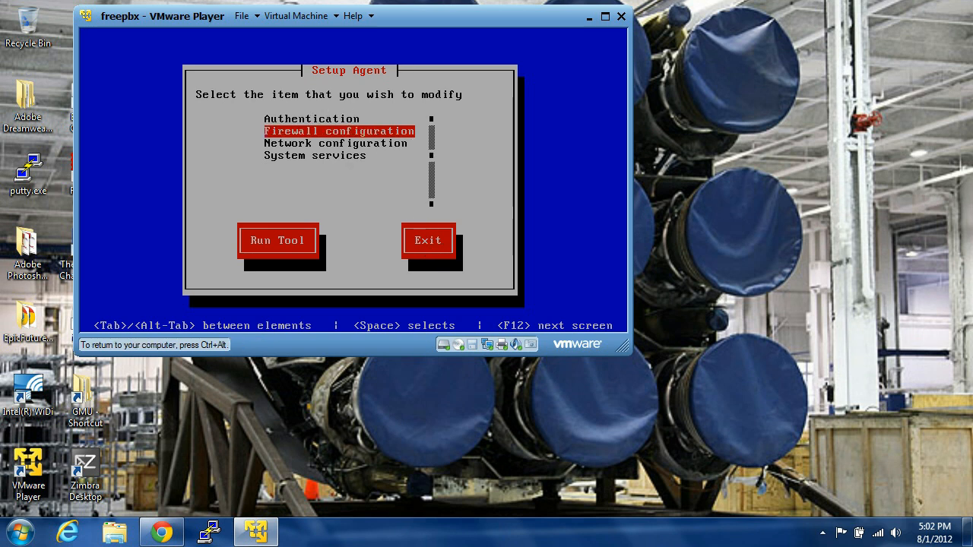
key("Down")
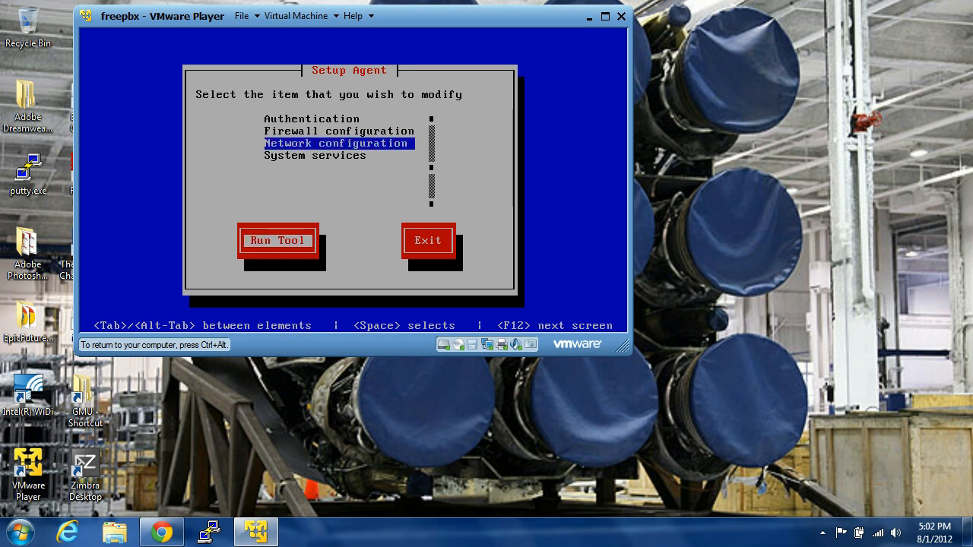
left_click(277, 240)
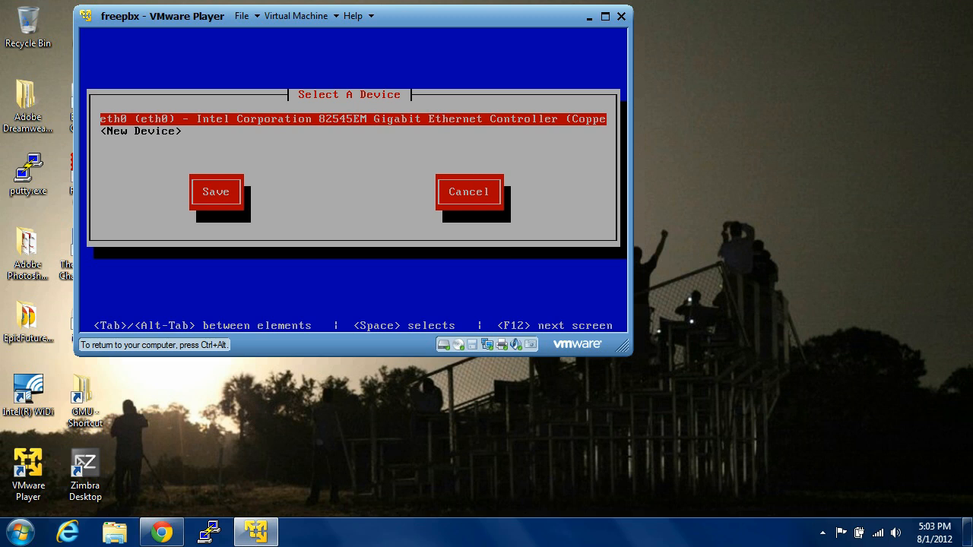
Step: Choose eth0 from the device list to edit its settings
left_click(216, 192)
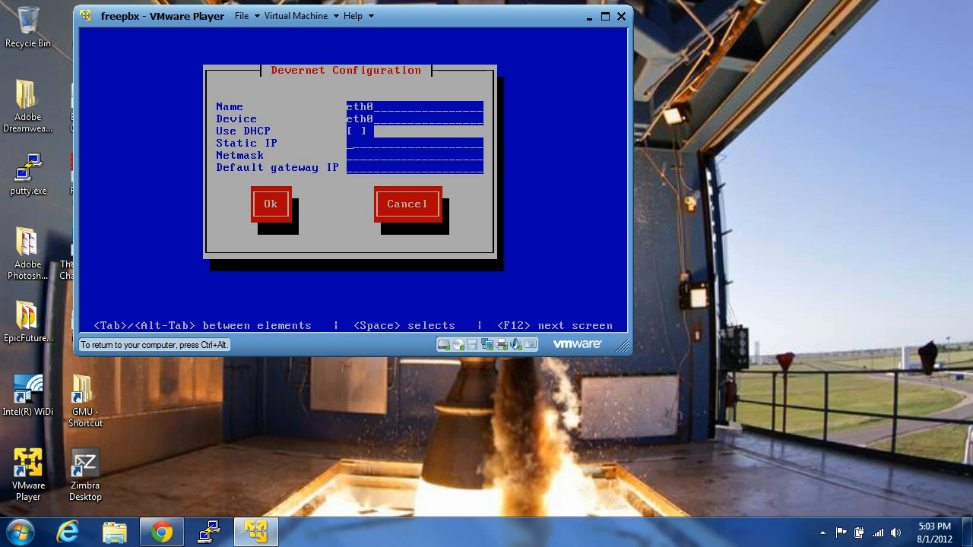
Step: Give eth0 static IP 192.168.2.2, netmask 255.255.255.0 and a default gateway, then confirm with Ok
type("192.")
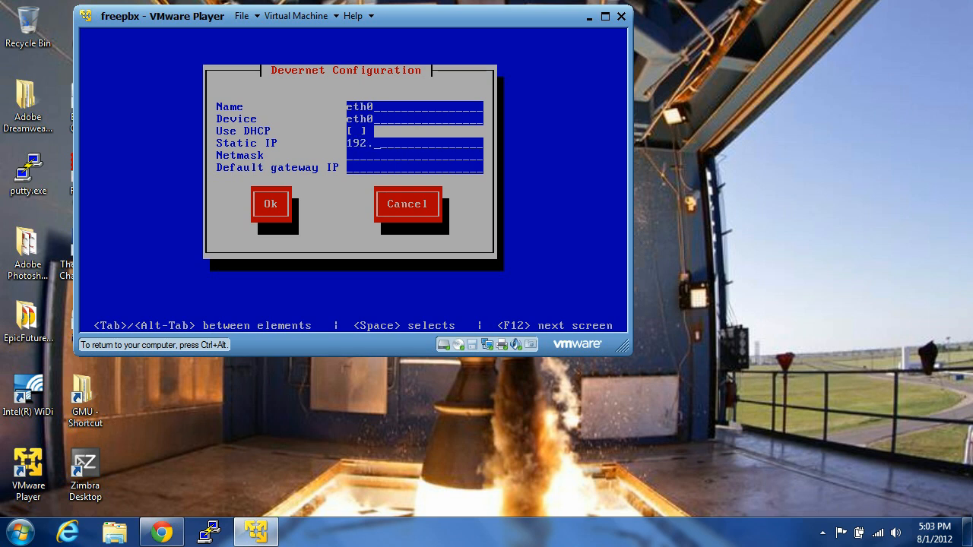
type("16")
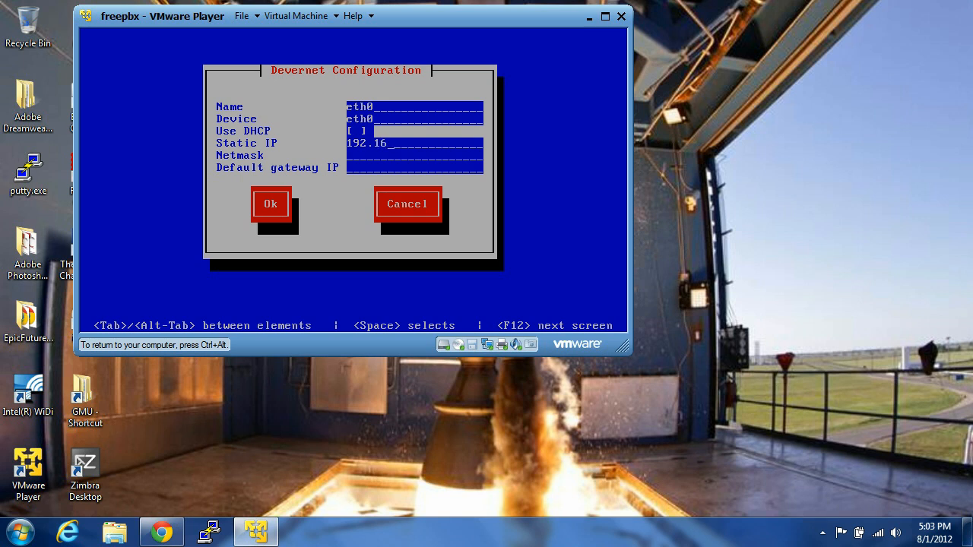
type("8.2")
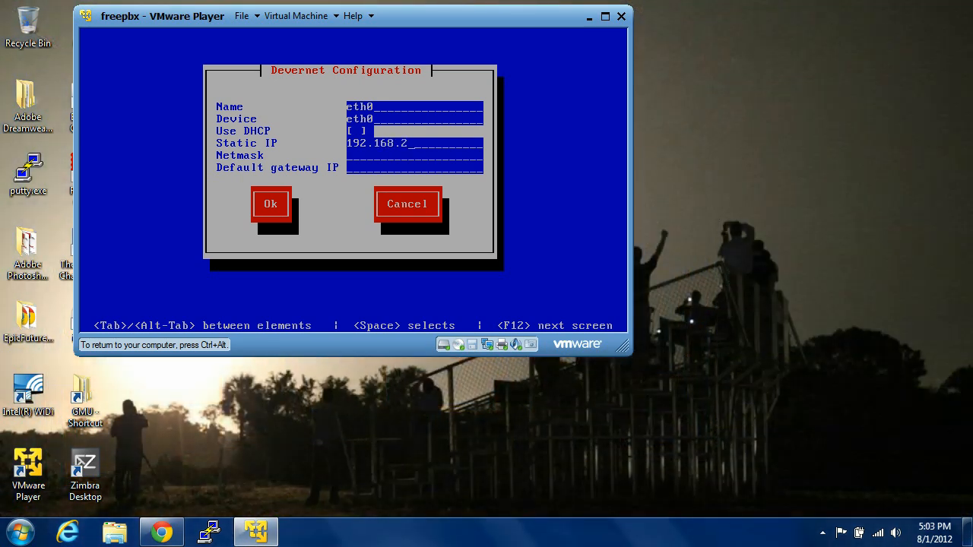
type(".2")
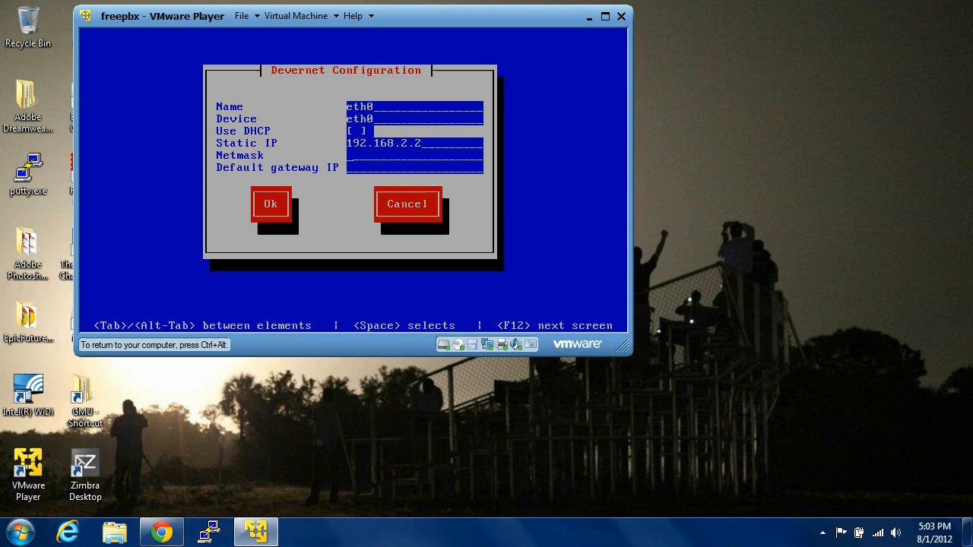
type("255.")
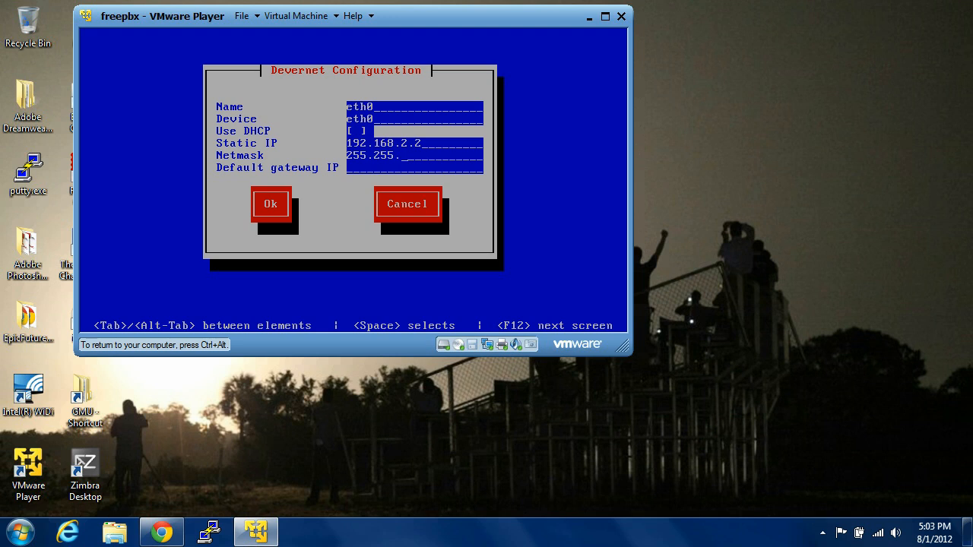
type("255.")
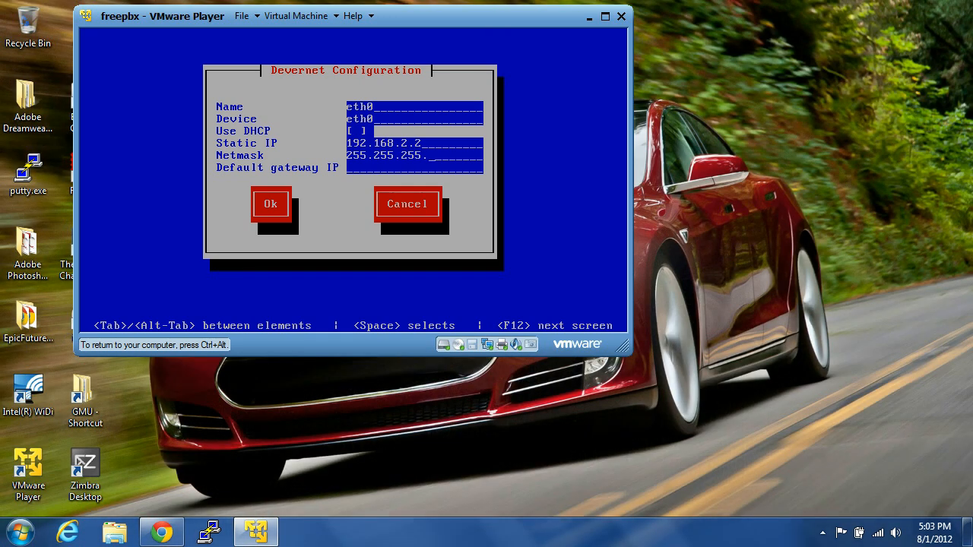
type("0")
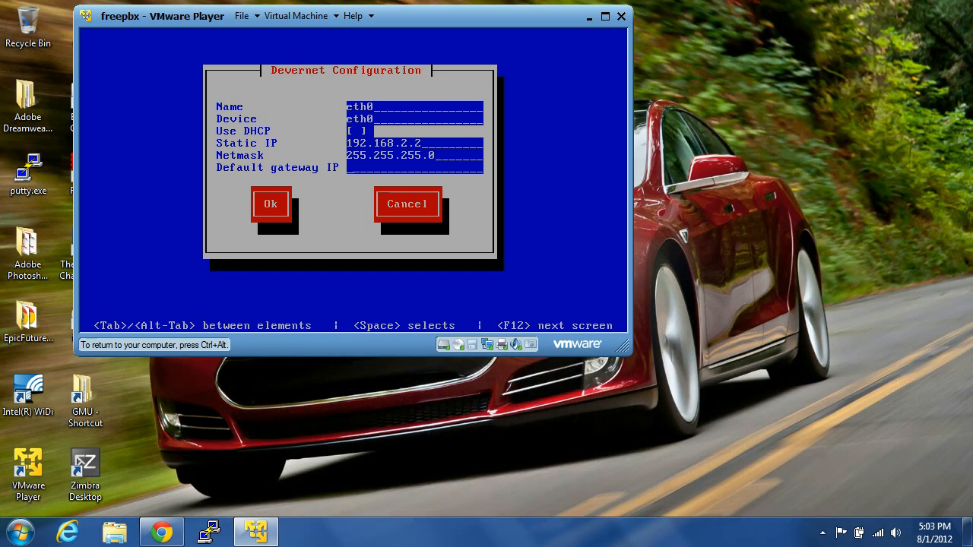
type("192.192.1")
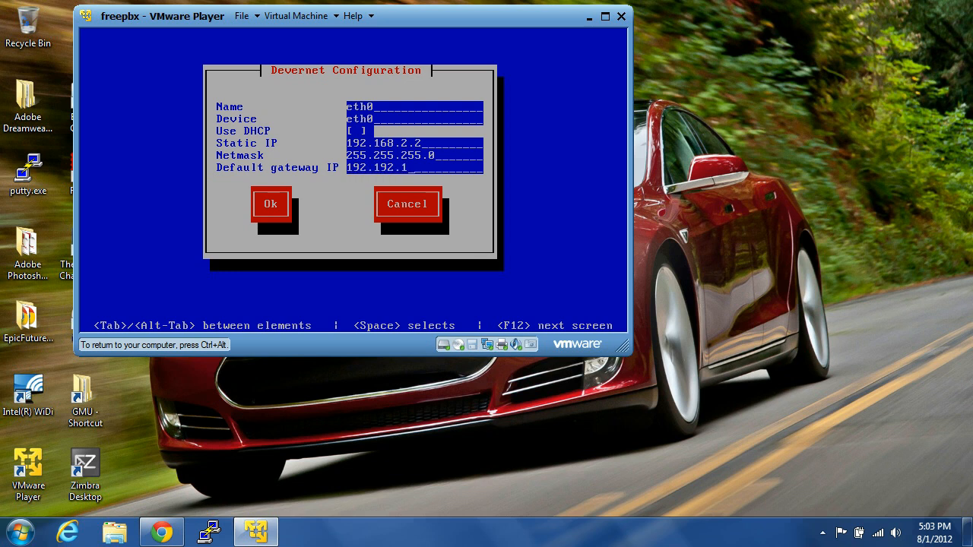
key("backspace")
type("2.")
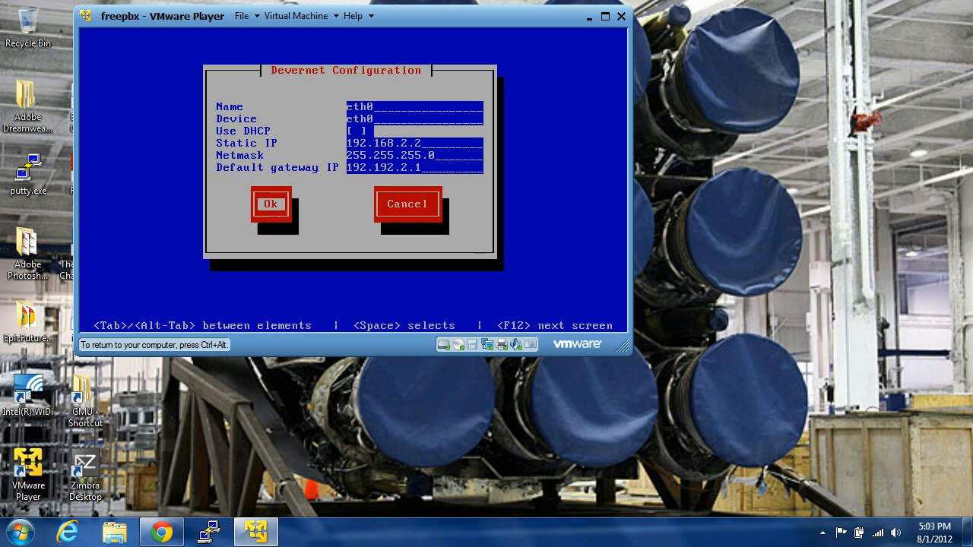
left_click(271, 204)
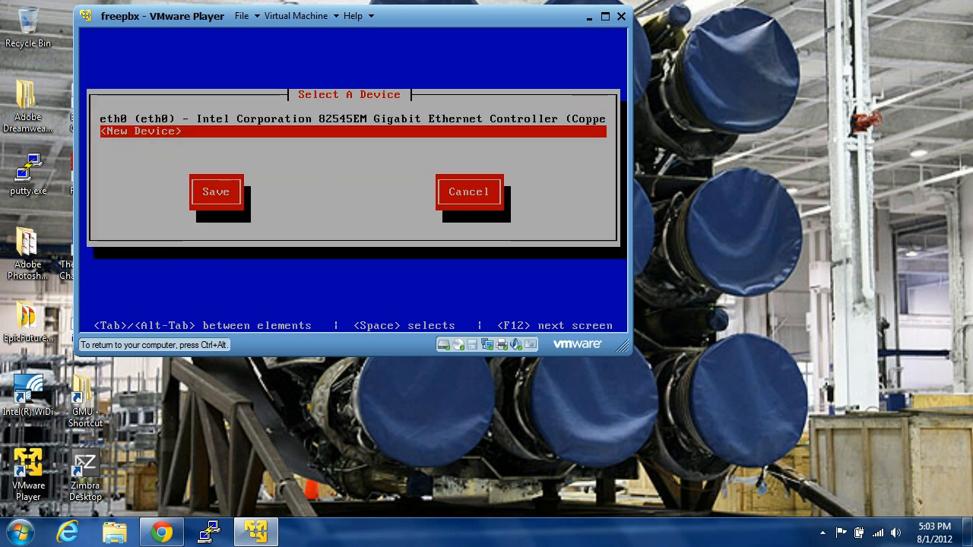
Step: Save the device list to continue to the DNS configuration form
left_click(216, 192)
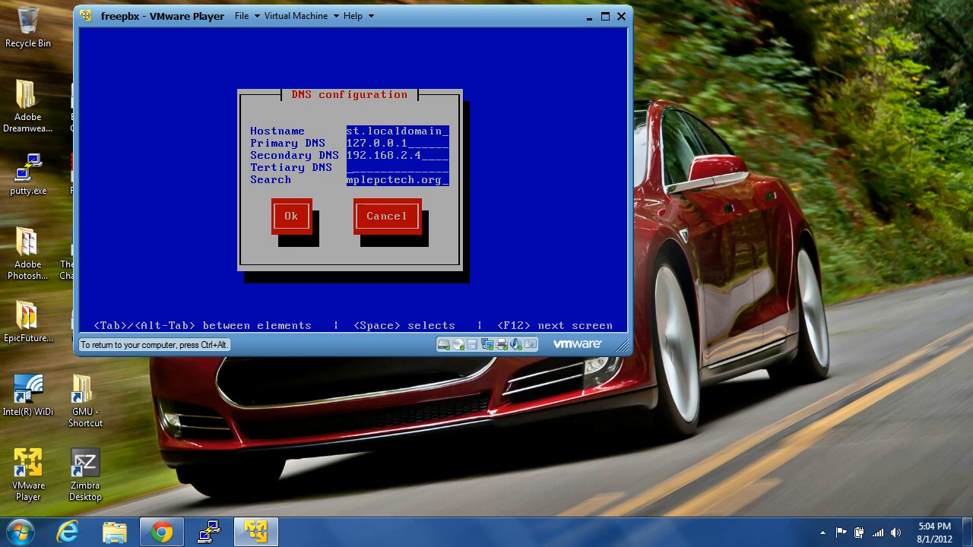
Step: Set primary DNS to 192.168.2.1, clear secondary DNS and search domain, and save
key("Backspace")
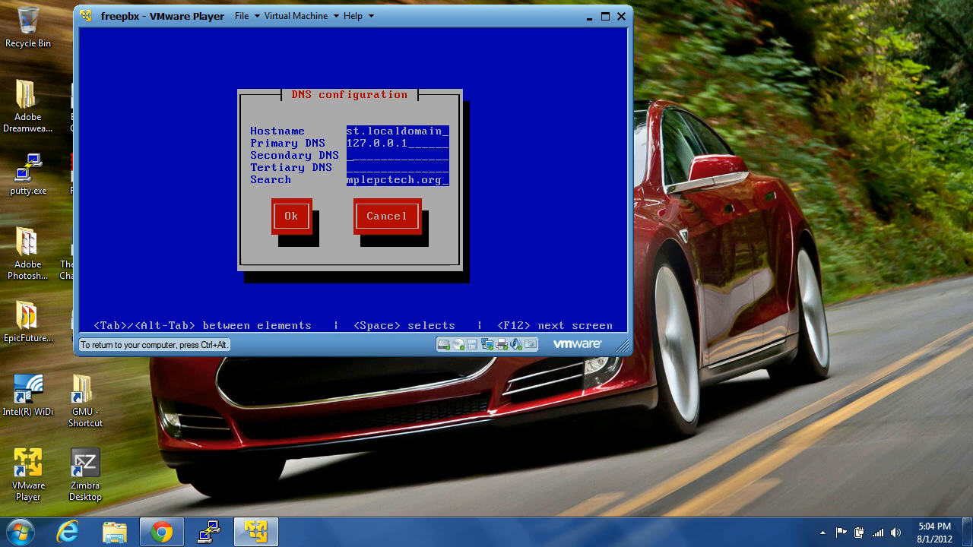
type("1271")
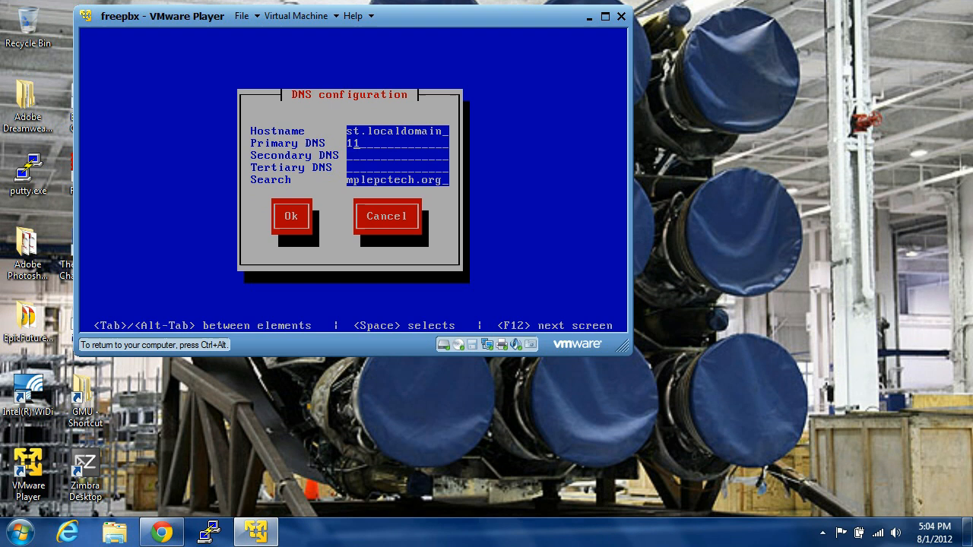
type("192.")
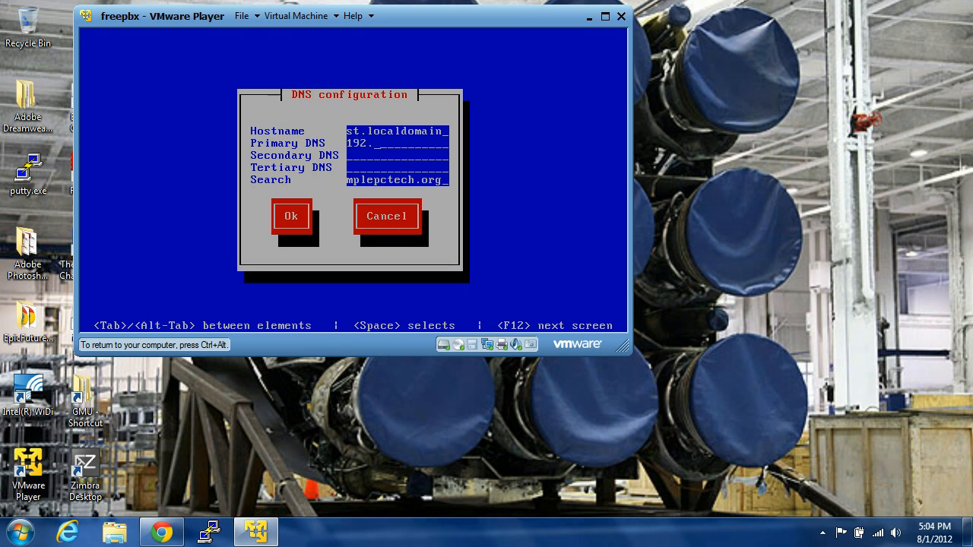
type("168")
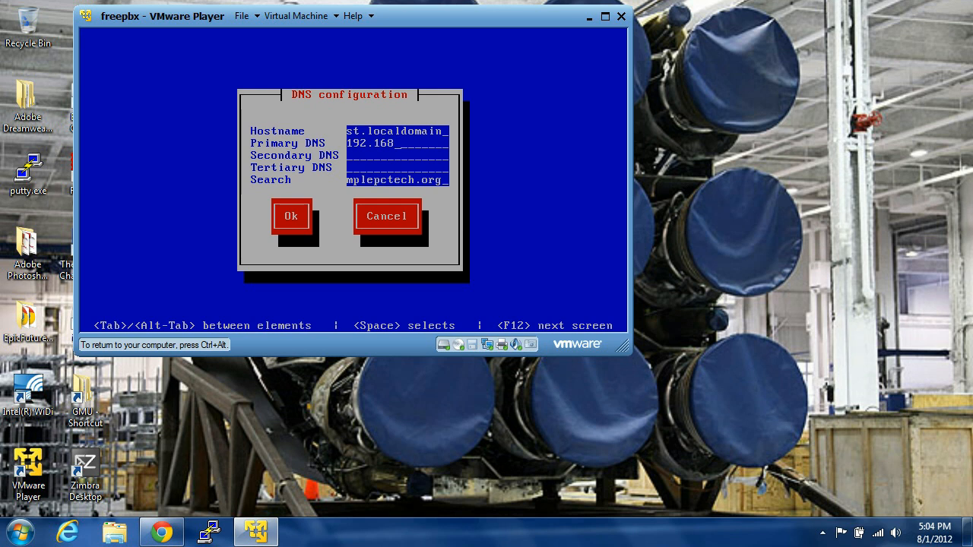
type(".2.1")
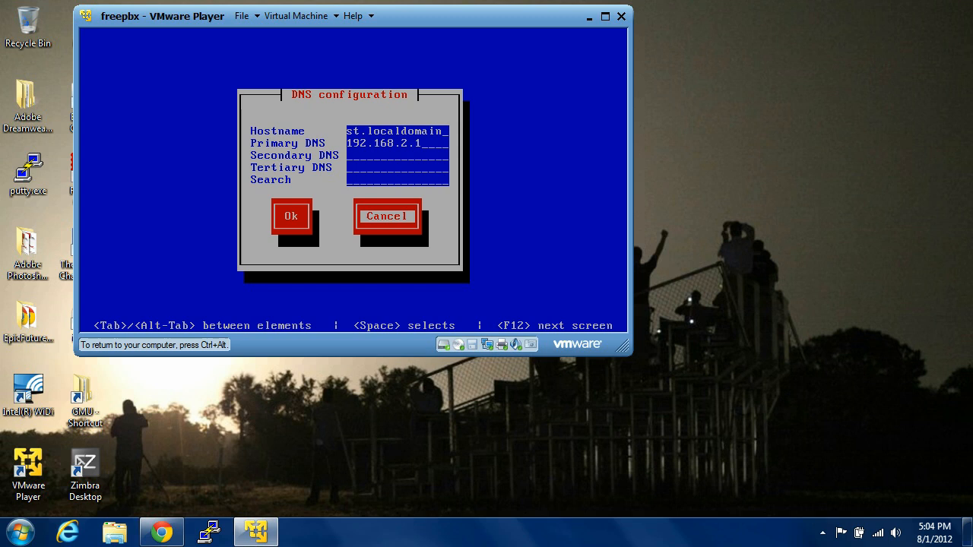
left_click(292, 216)
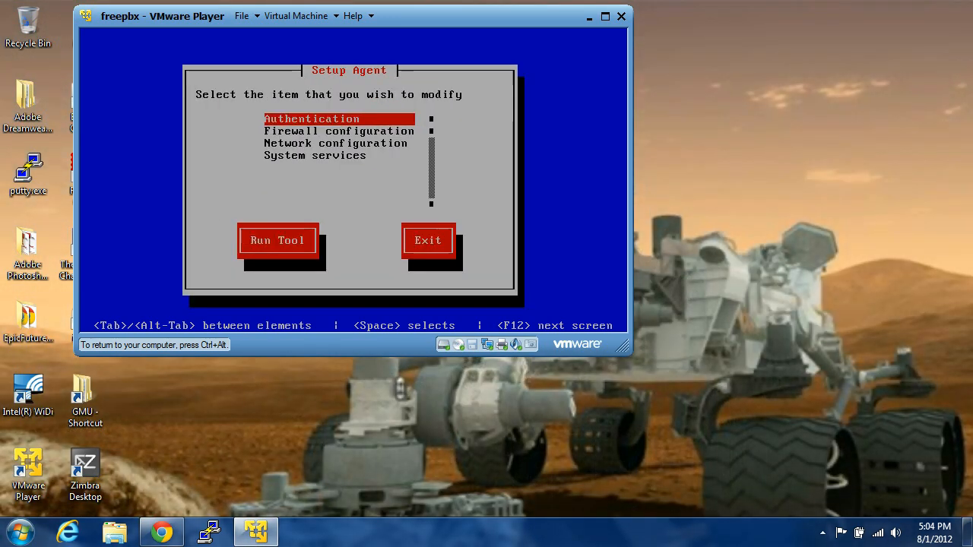
Step: Exit the Setup Agent to reach the AsteriskNOW login prompt
key("Down")
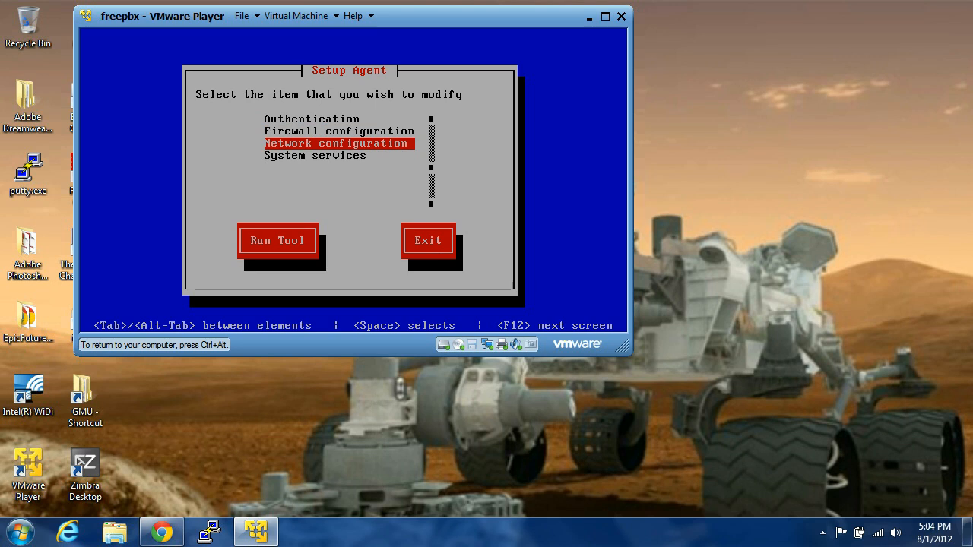
key("Down")
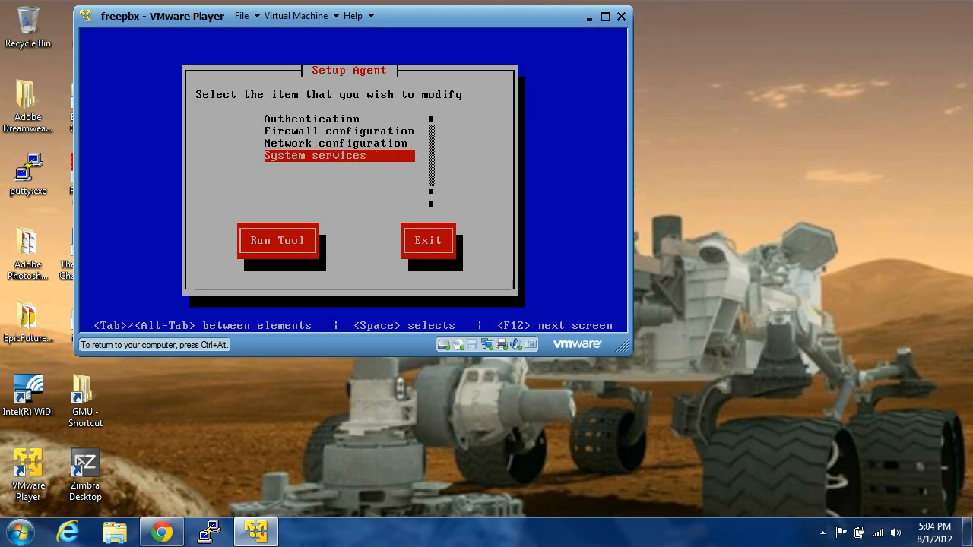
left_click(429, 240)
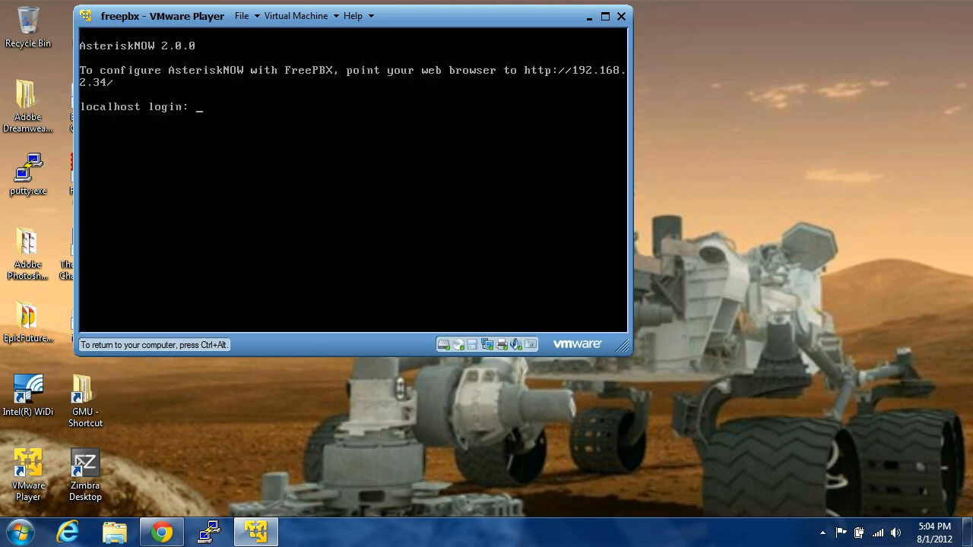
Step: Log in as root at the console, retrying after a failed attempt, to reach a shell prompt
type("r")
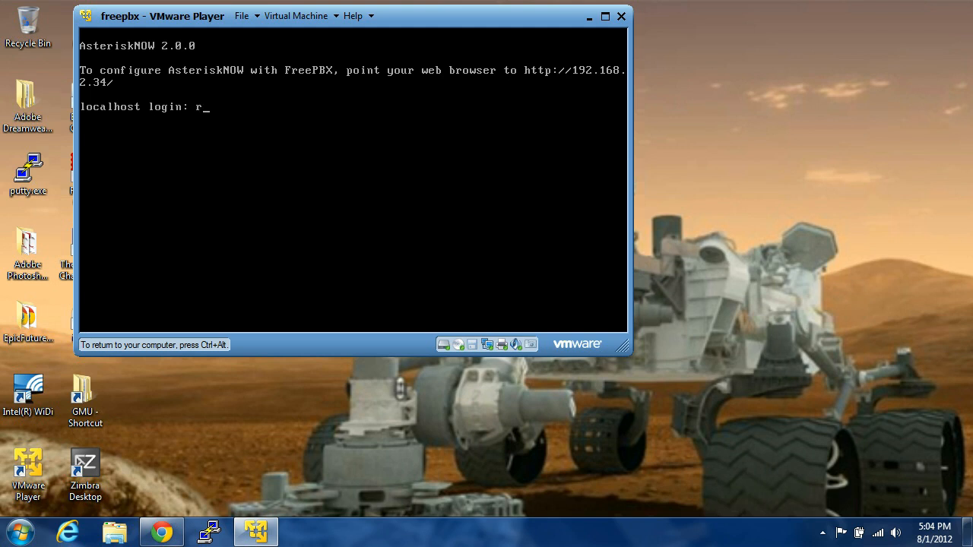
key("Return")
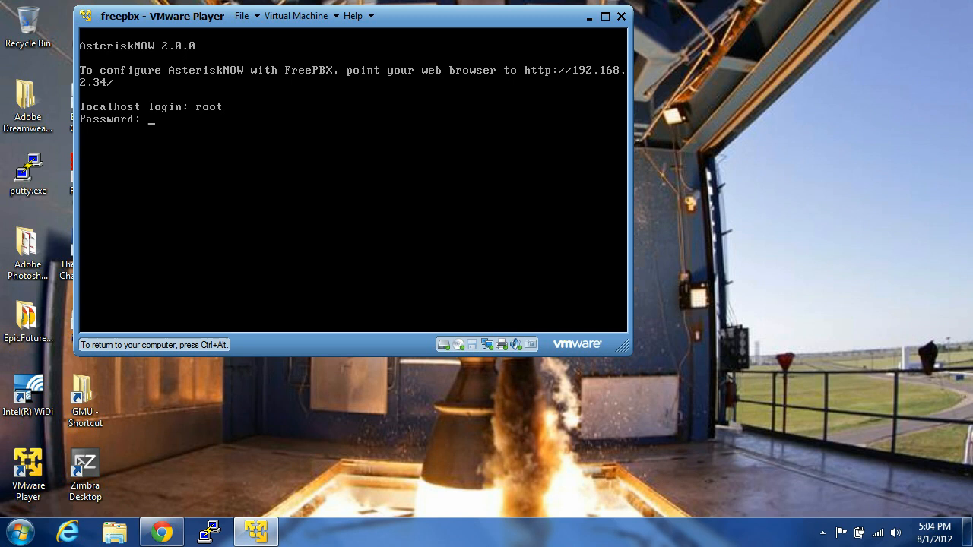
key("Return")
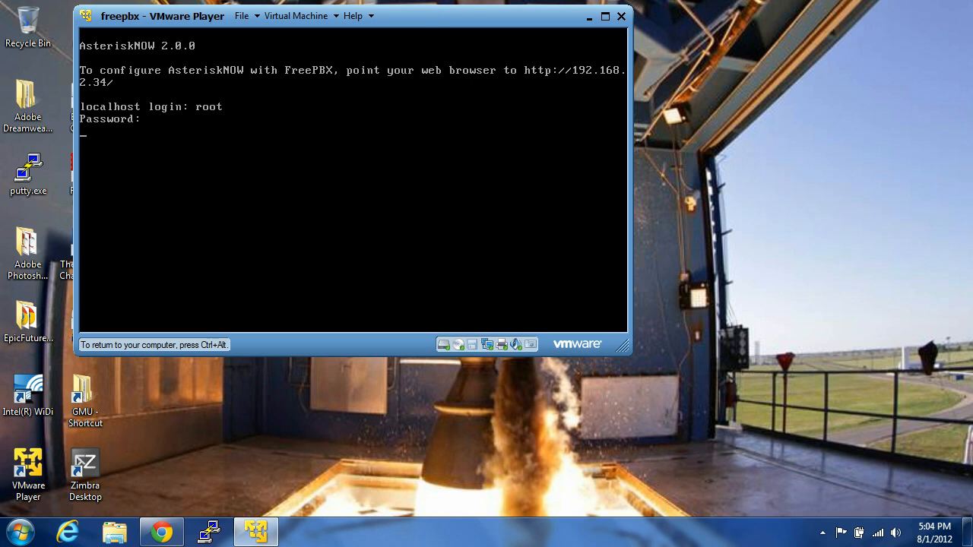
key("Return")
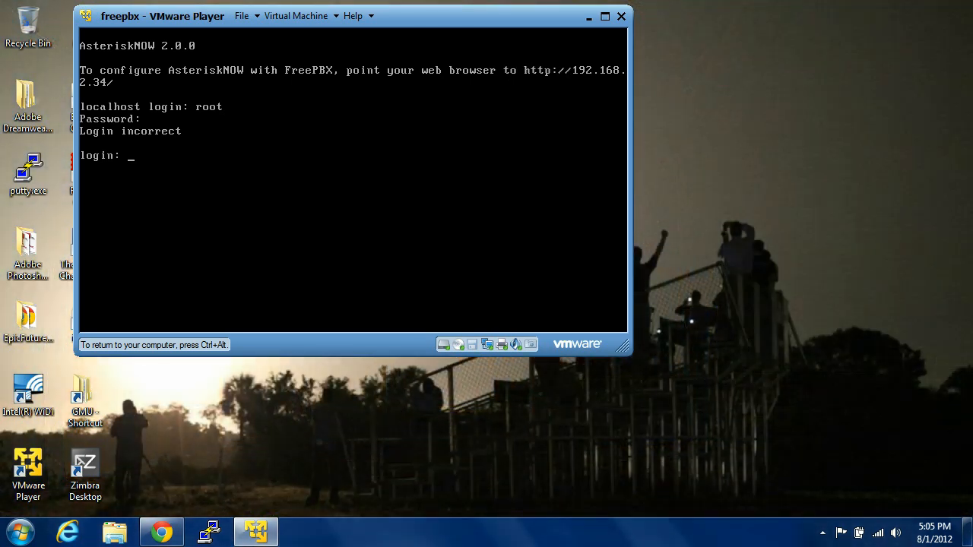
type("root")
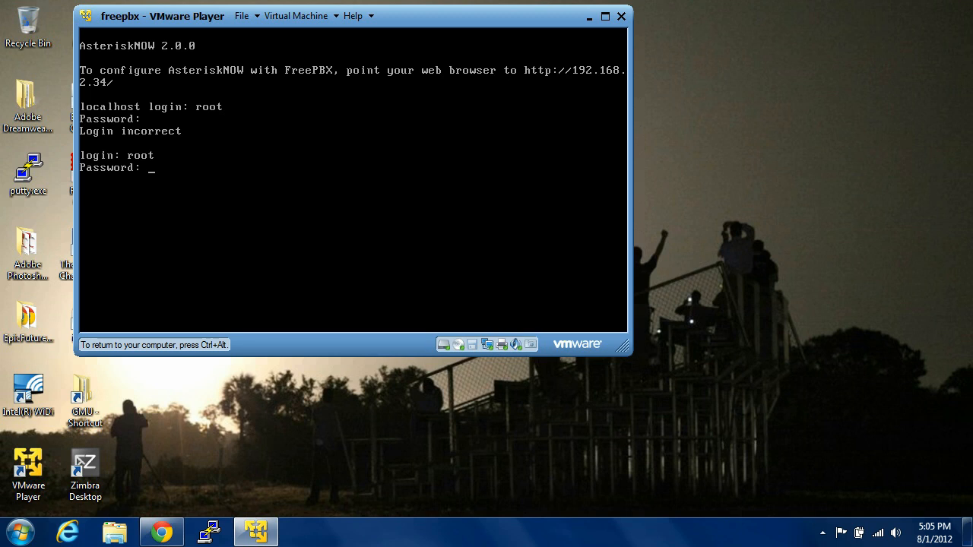
key("Return")
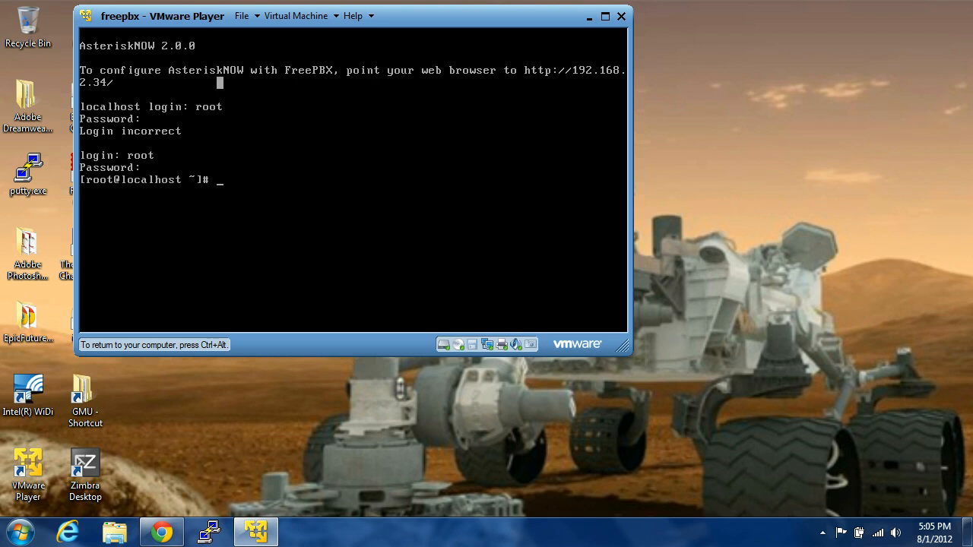
Step: Run reboot at the root shell to restart the FreePBX machine
type("re")
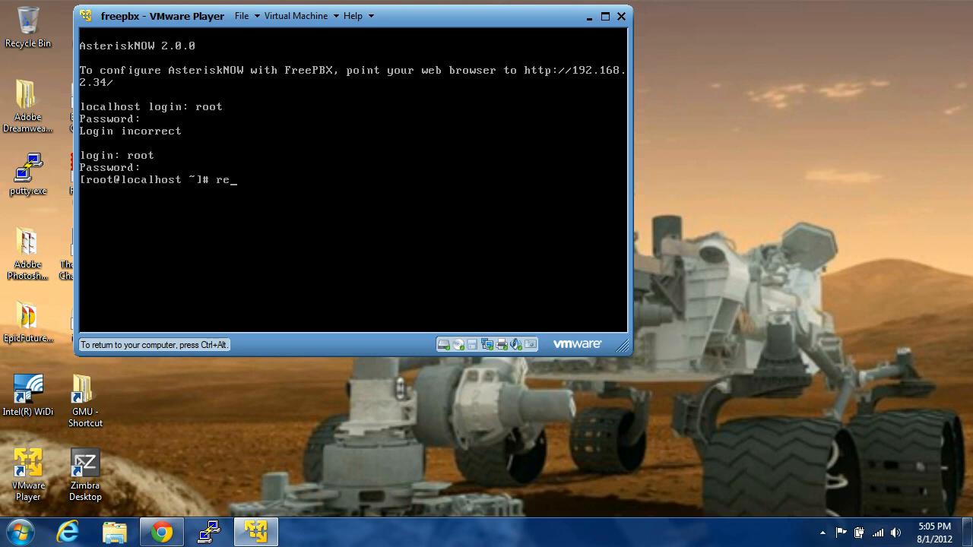
type("boot")
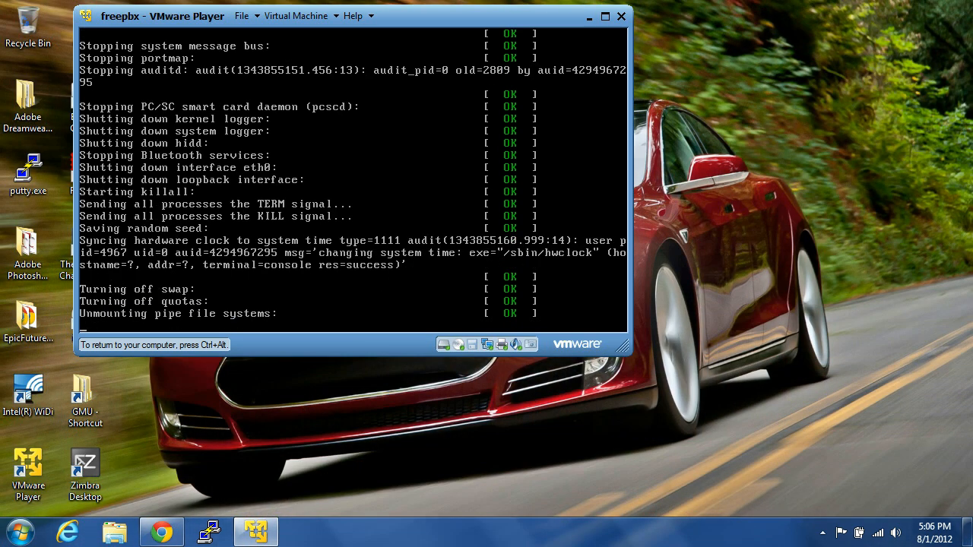
scroll("down", 3)
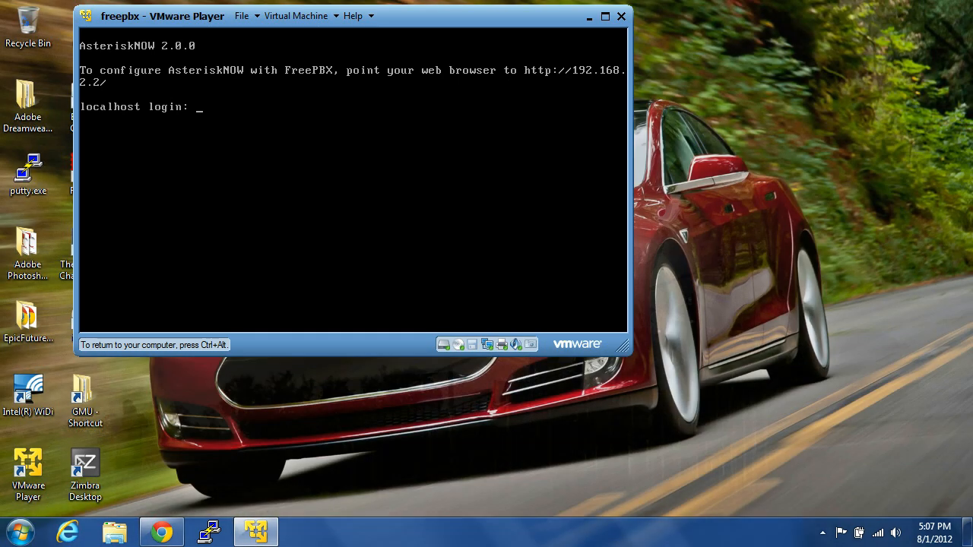
mouse_move(350, 179)
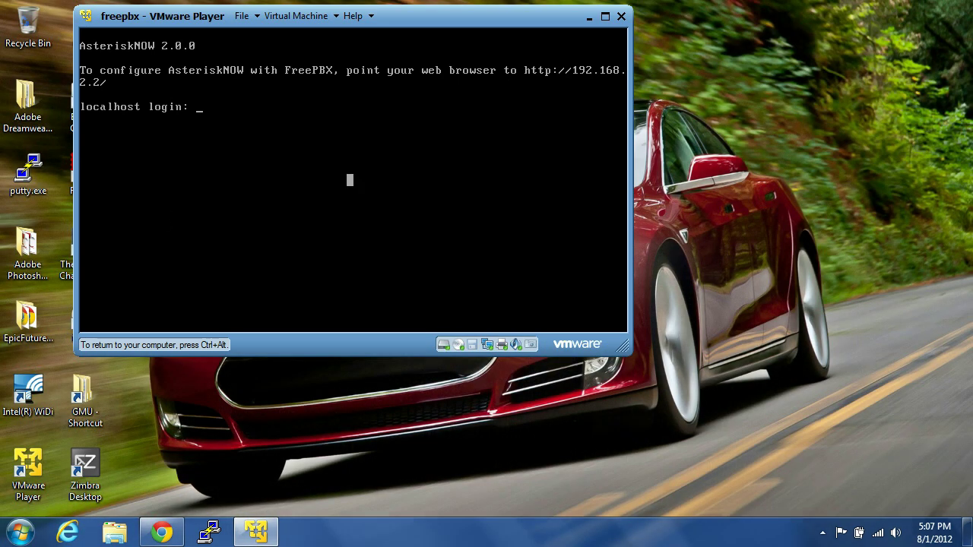
mouse_move(344, 107)
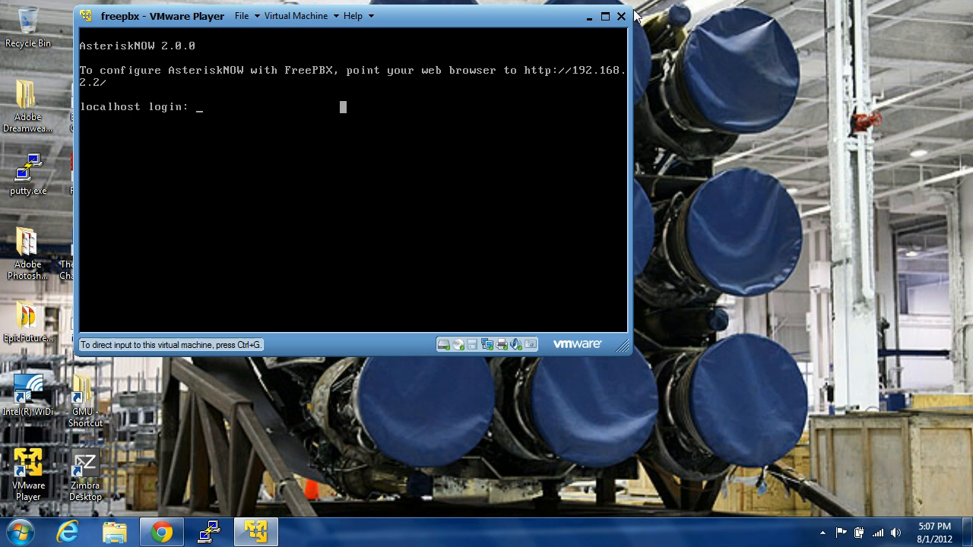
Step: Minimize the VMware Player window and expand the hidden tray icons on the desktop
left_click(620, 15)
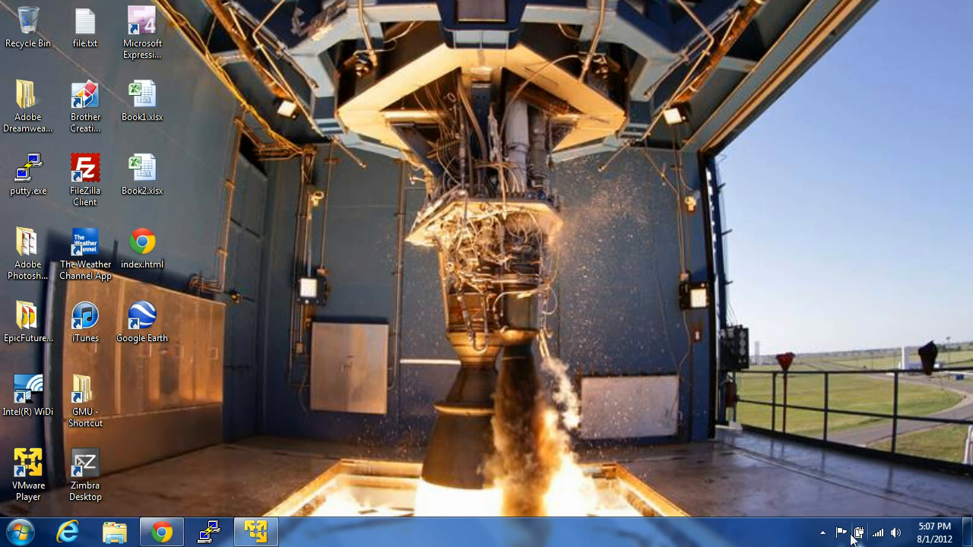
left_click(824, 532)
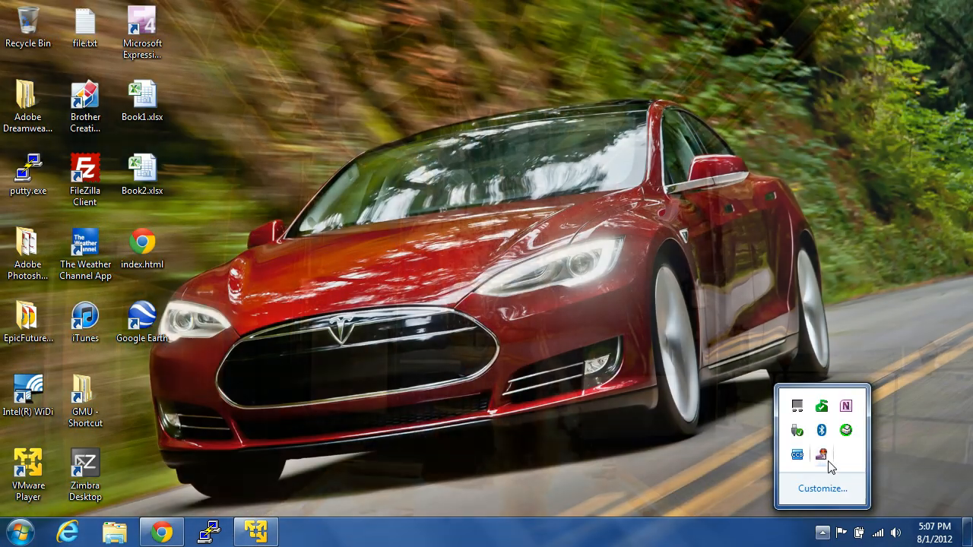